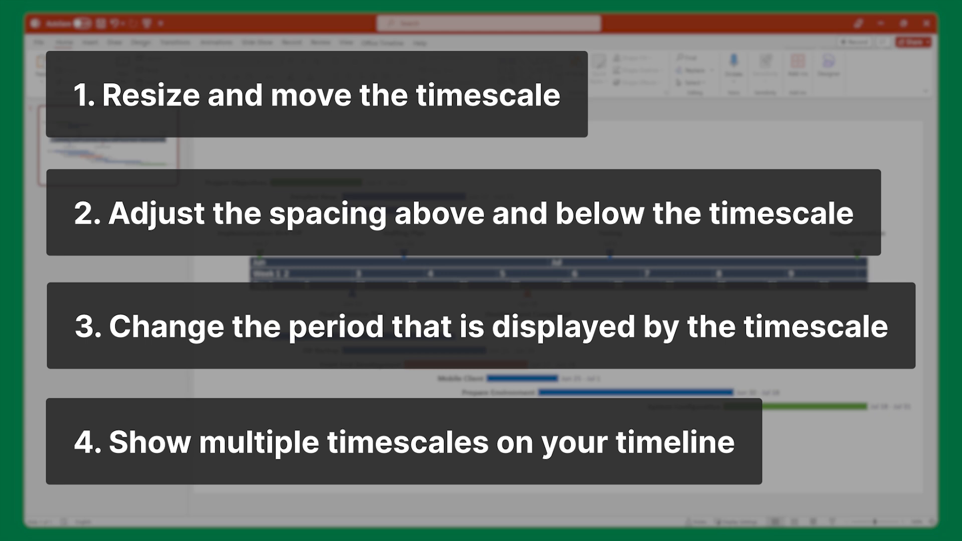
# Step: Open the timeline in Office Timeline's editing view
pyautogui.scroll(-3)
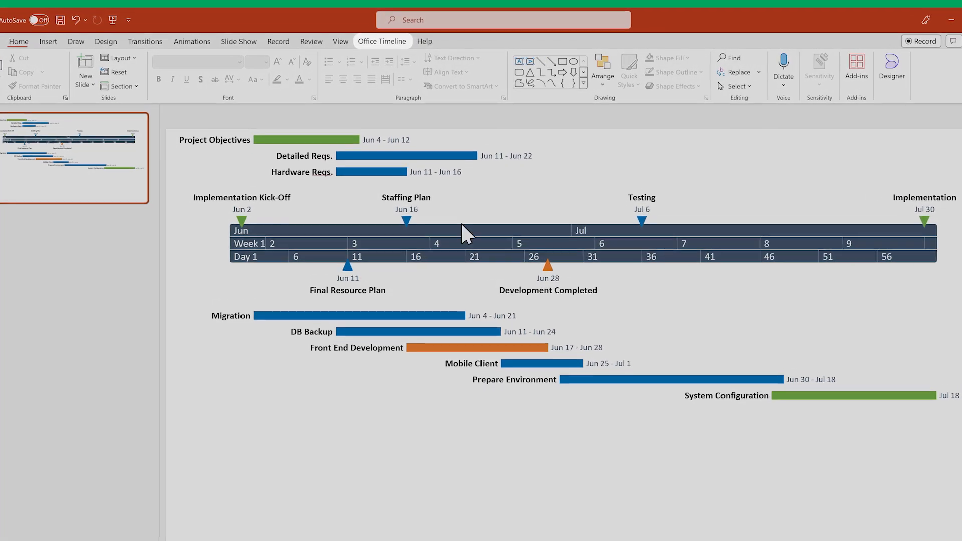
pyautogui.click(382, 41)
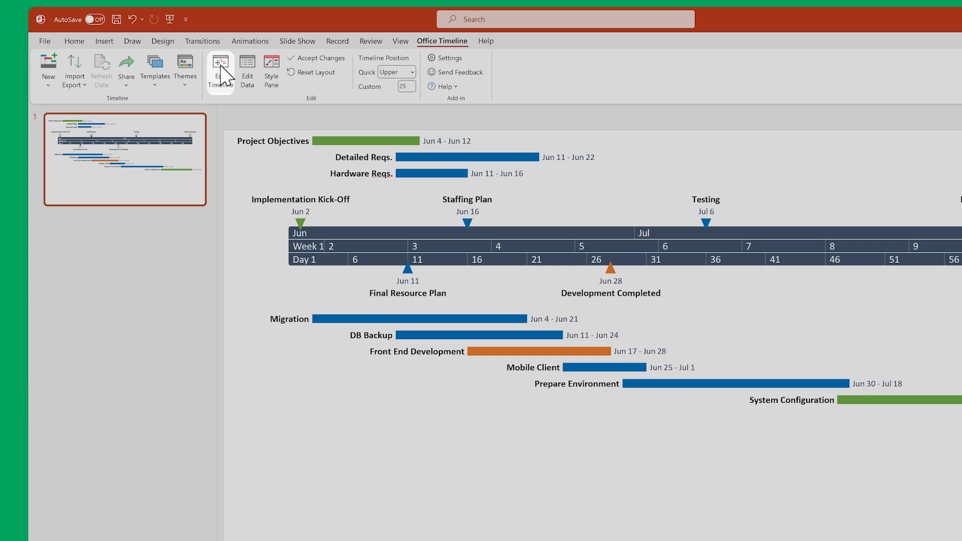
pyautogui.click(219, 69)
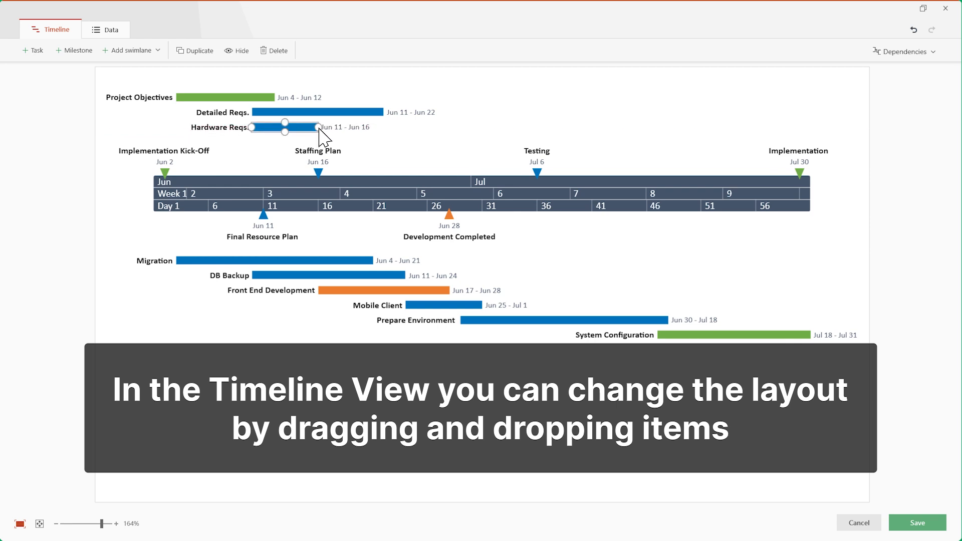
# Step: Shorten the timescale at both ends, move the timeline lower, and save the edits
pyautogui.moveTo(317, 128); pyautogui.dragTo(342, 128)
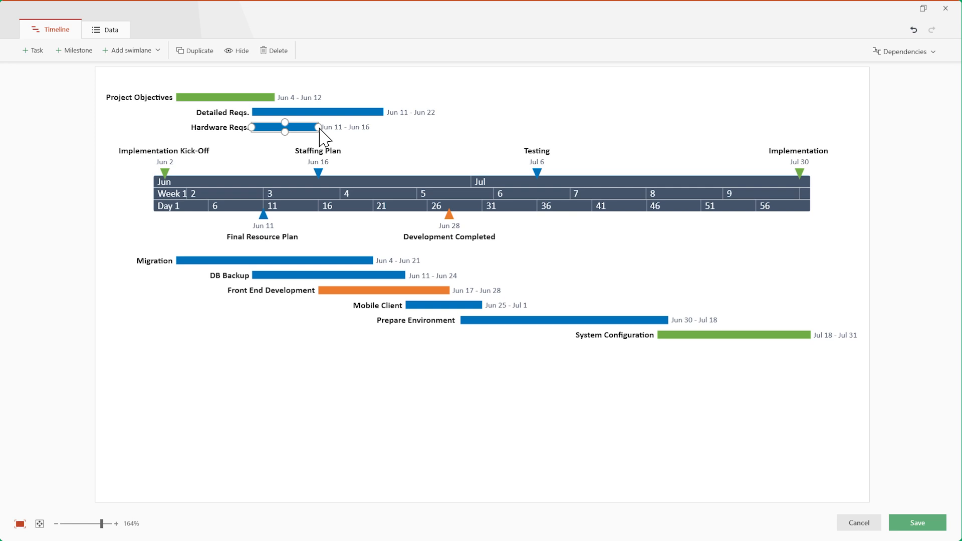
pyautogui.click(254, 193)
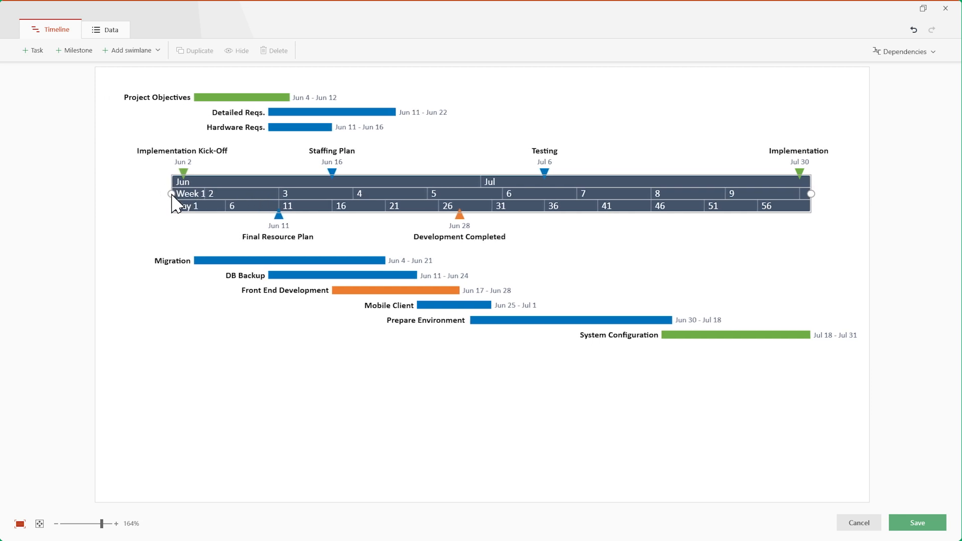
pyautogui.moveTo(812, 203)
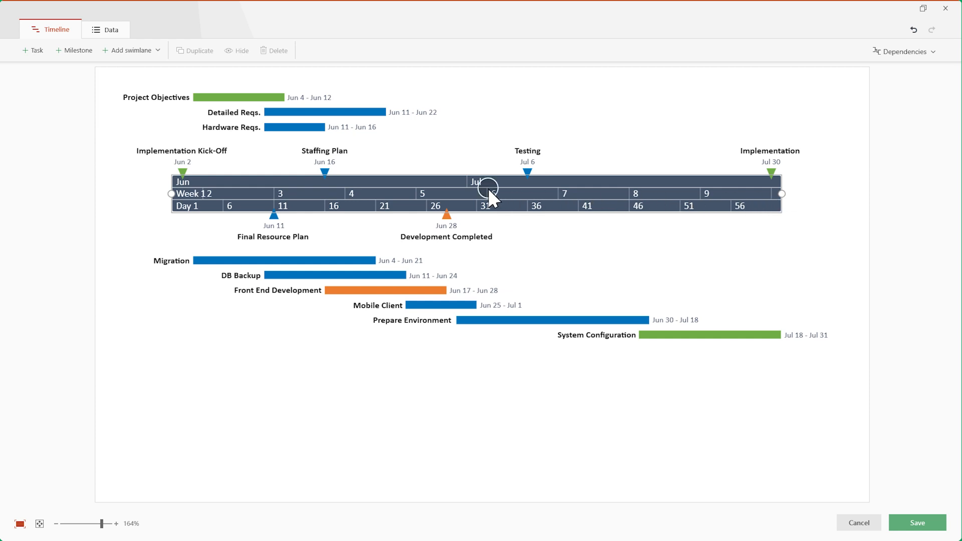
pyautogui.scroll(-3)
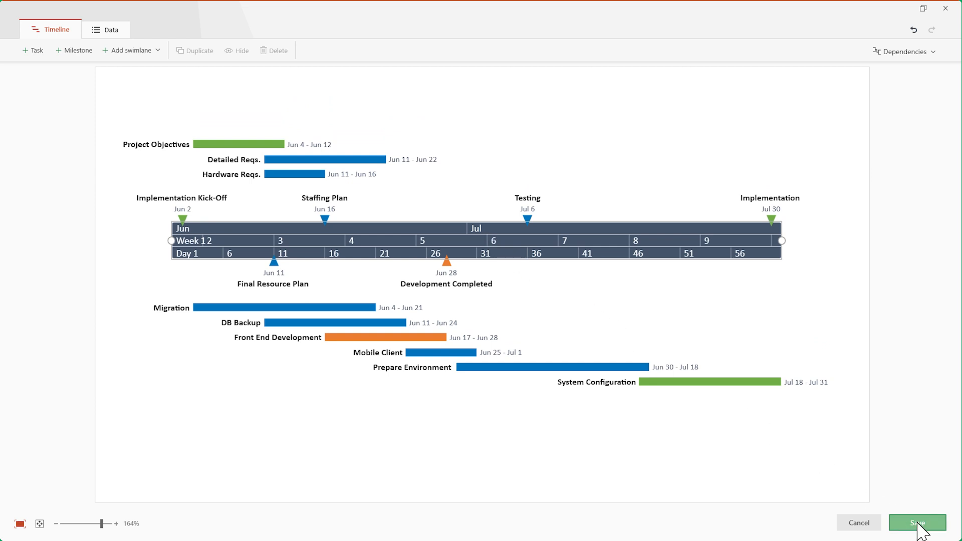
pyautogui.click(916, 522)
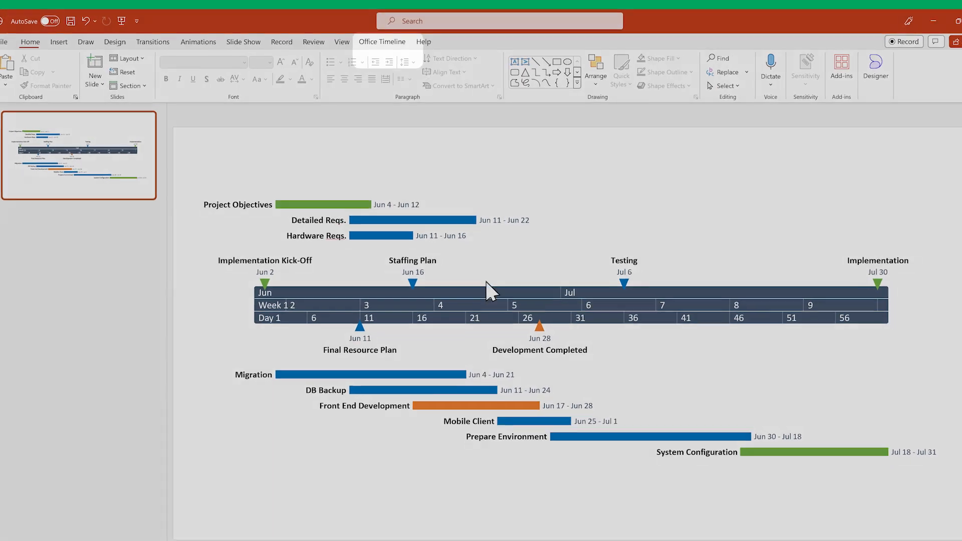
# Step: Set the timescale's Spacing Above and Below to 20 pt, then reopen the editor
pyautogui.click(382, 42)
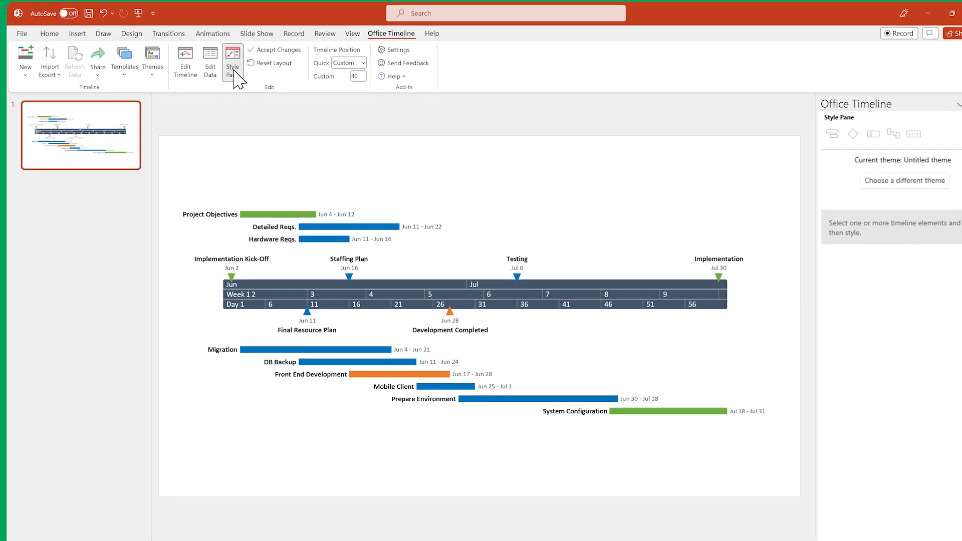
pyautogui.click(457, 295)
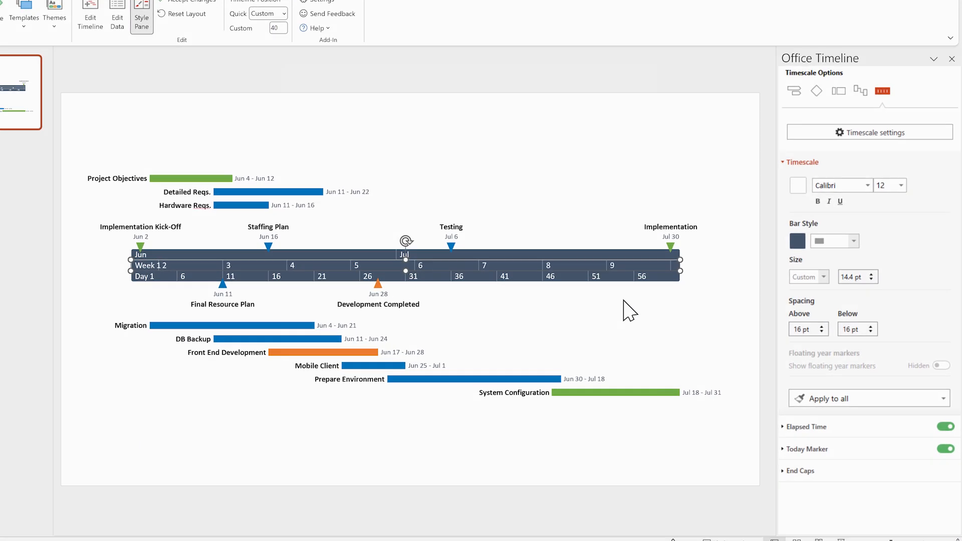
pyautogui.click(814, 325)
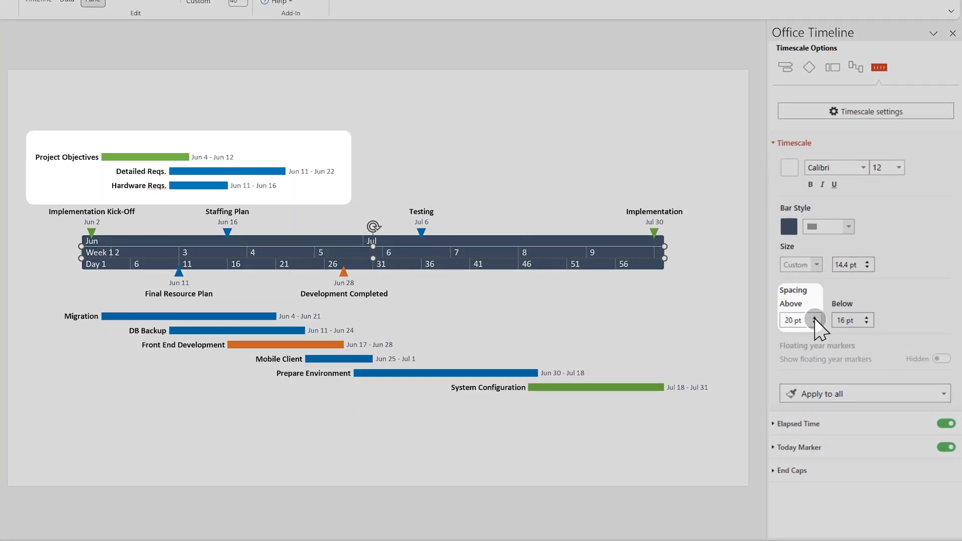
pyautogui.click(867, 316)
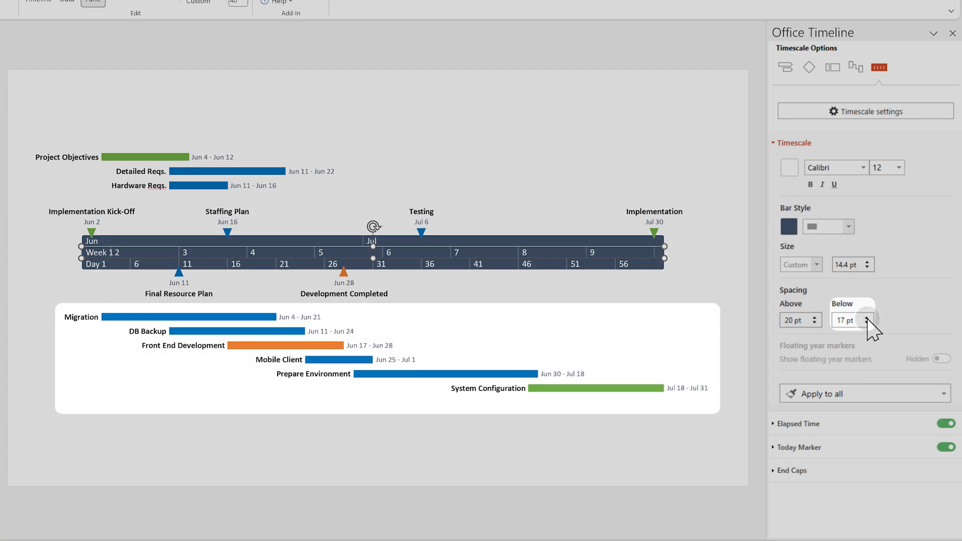
pyautogui.click(867, 317)
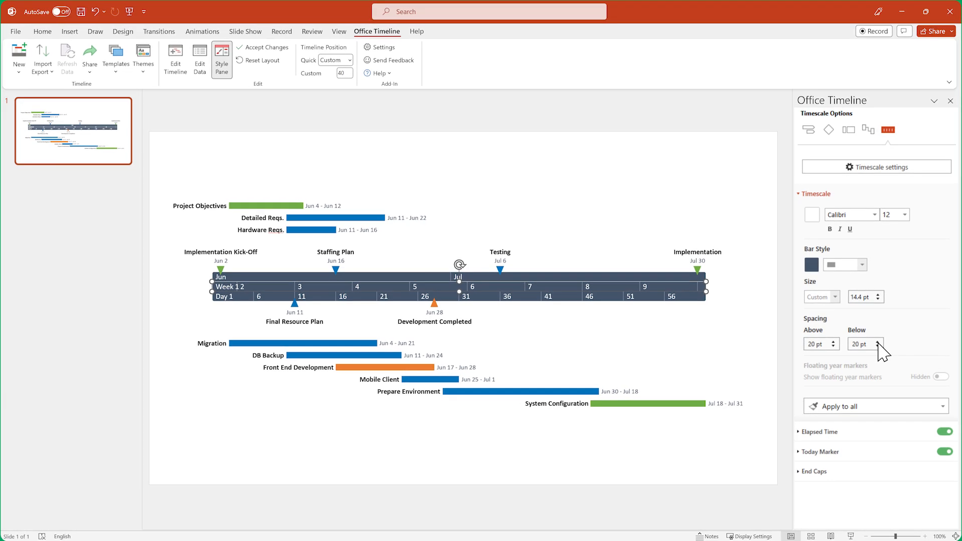
pyautogui.moveTo(377, 153)
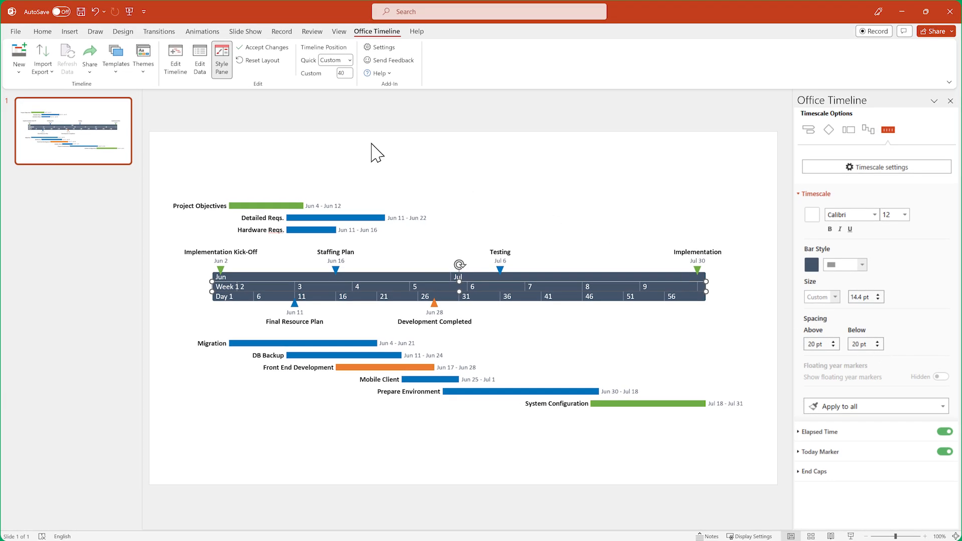
pyautogui.click(175, 58)
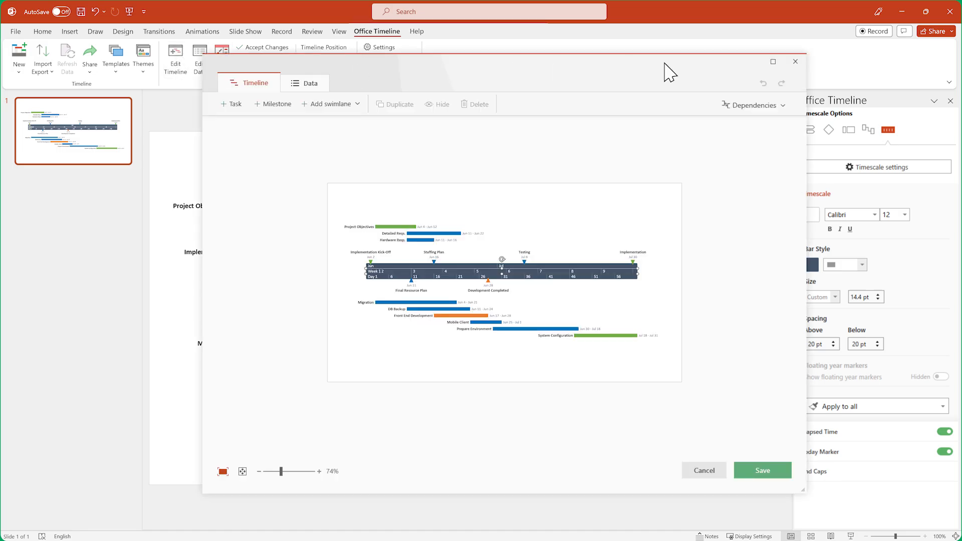
# Step: Close the Timeline View editor window
pyautogui.click(773, 62)
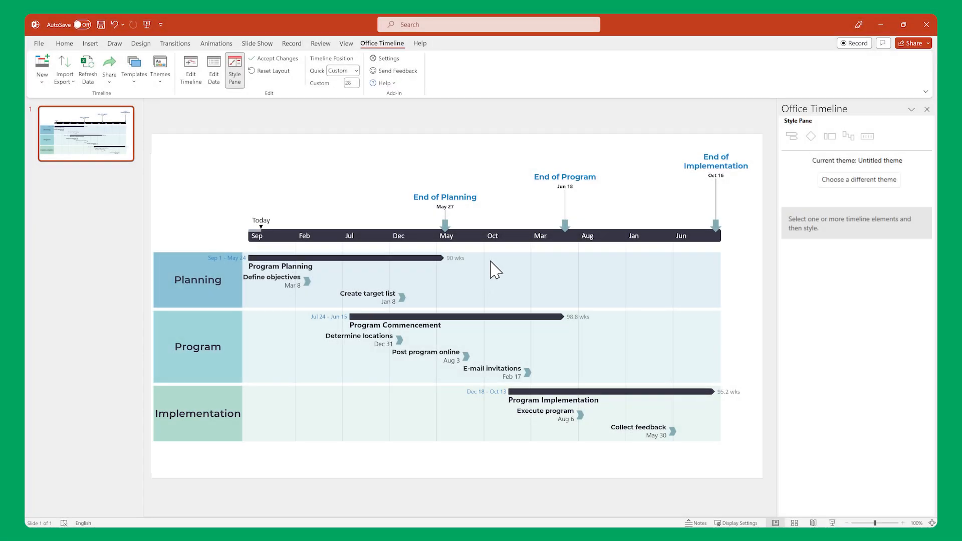
# Step: Set a custom time period from 01/04/2024 to 01/01/2029 and save it
pyautogui.click(492, 235)
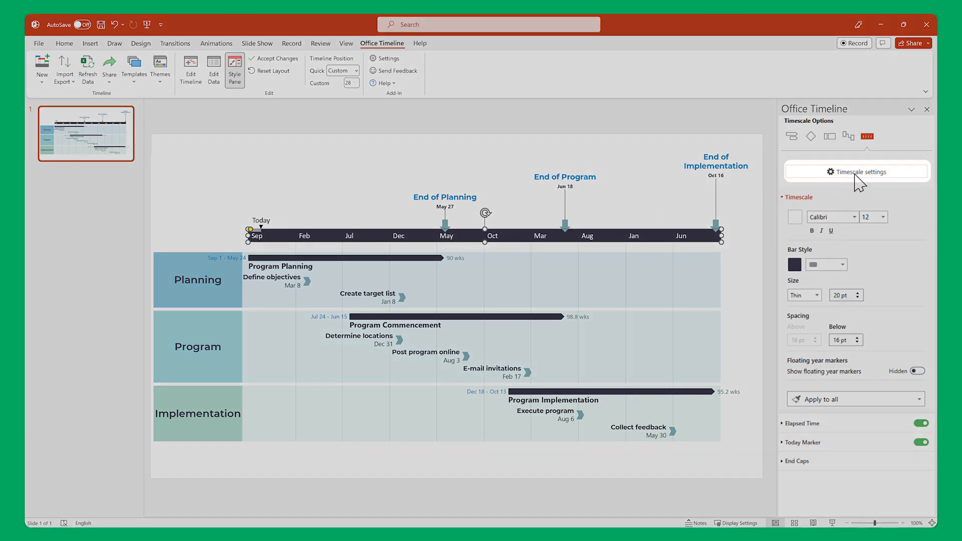
pyautogui.click(855, 172)
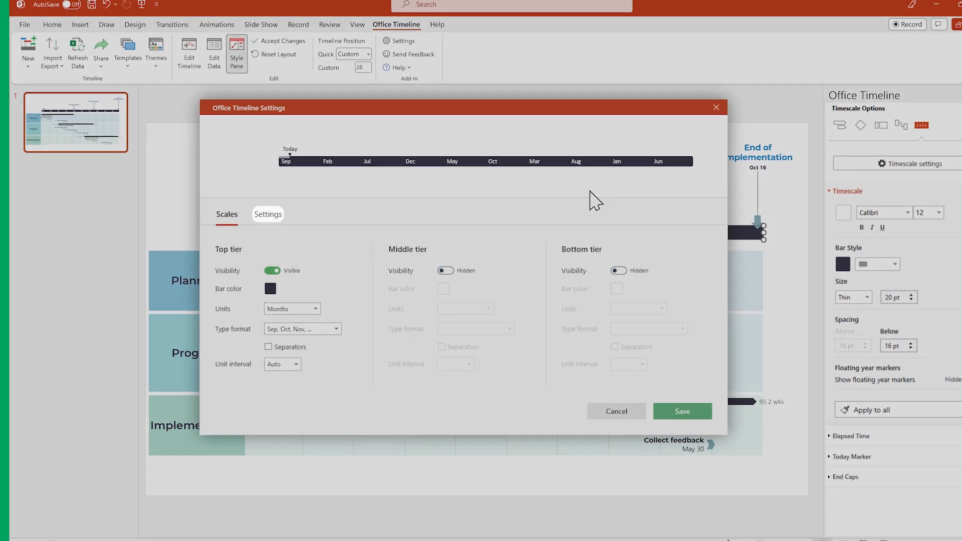
pyautogui.click(268, 214)
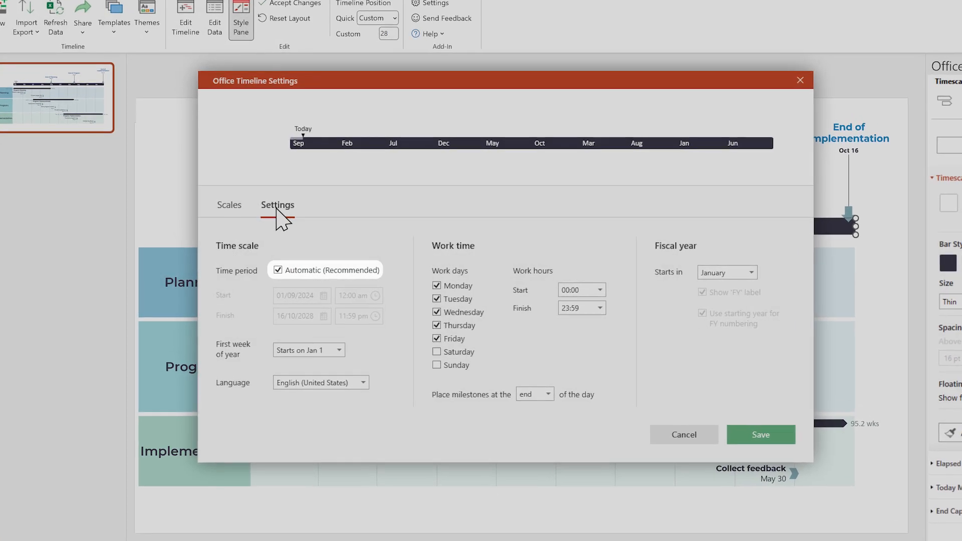
pyautogui.click(278, 270)
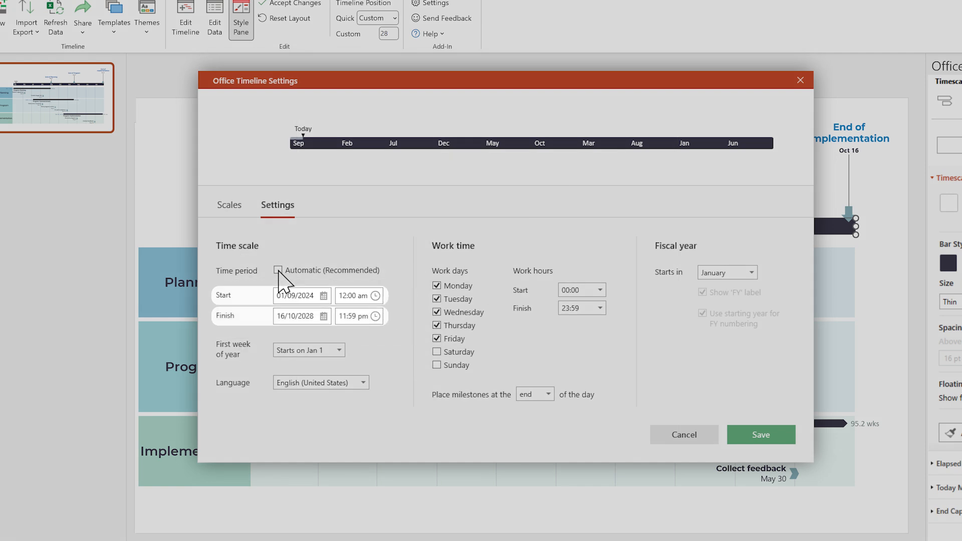
pyautogui.click(323, 296)
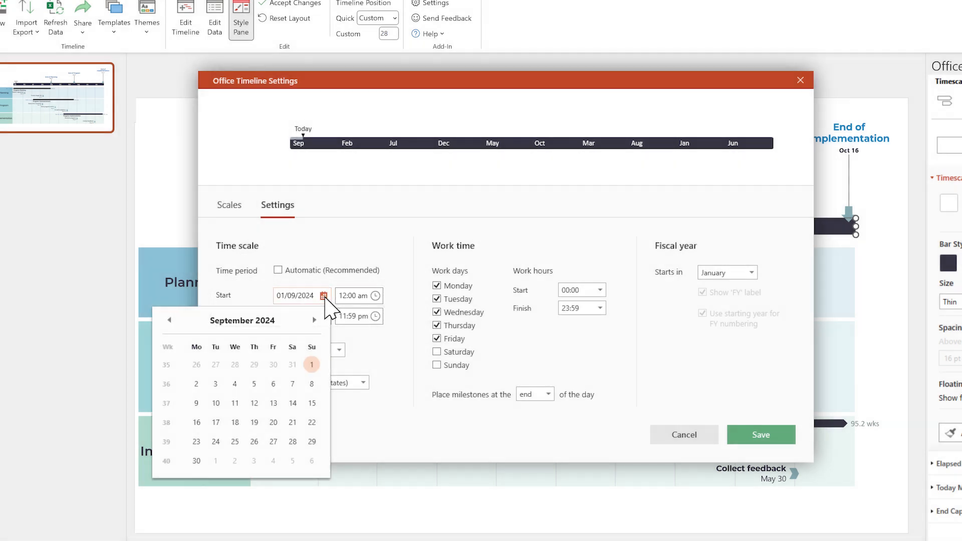
pyautogui.click(170, 320)
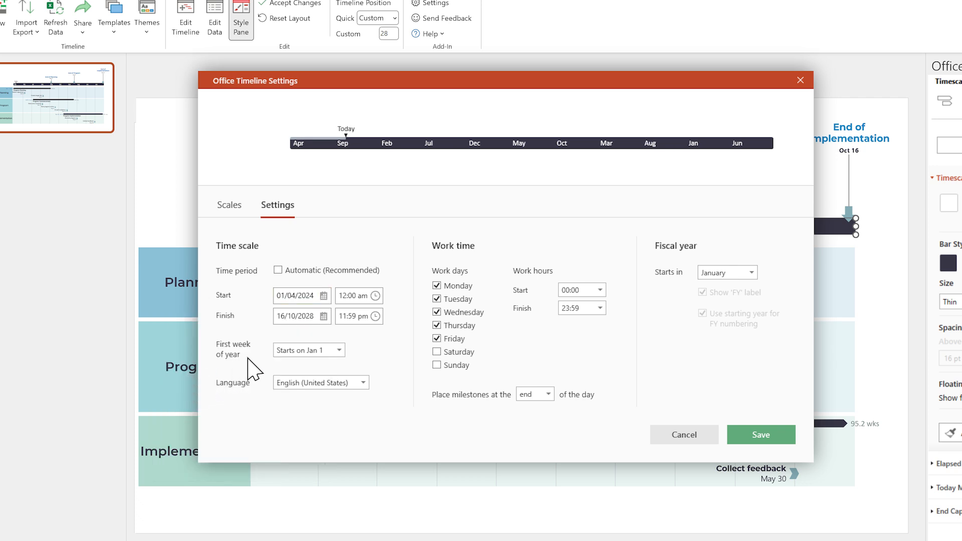
pyautogui.click(323, 316)
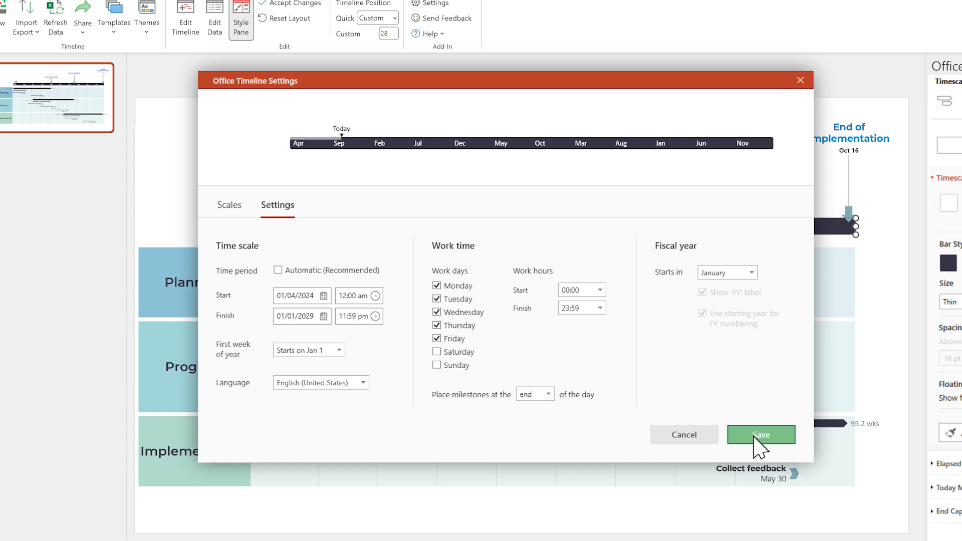
pyautogui.click(760, 434)
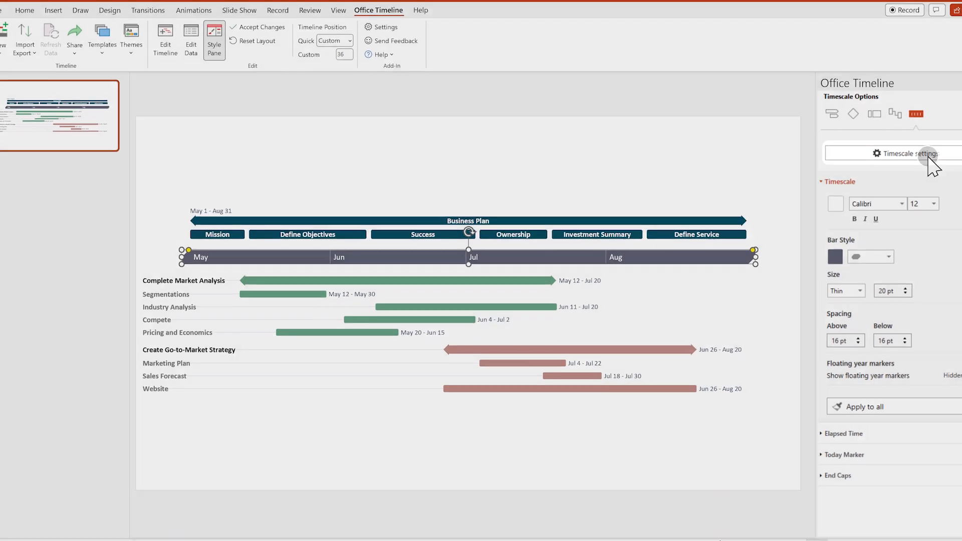
# Step: Show the week and day tiers in grey-teal and light teal, then save
pyautogui.click(895, 154)
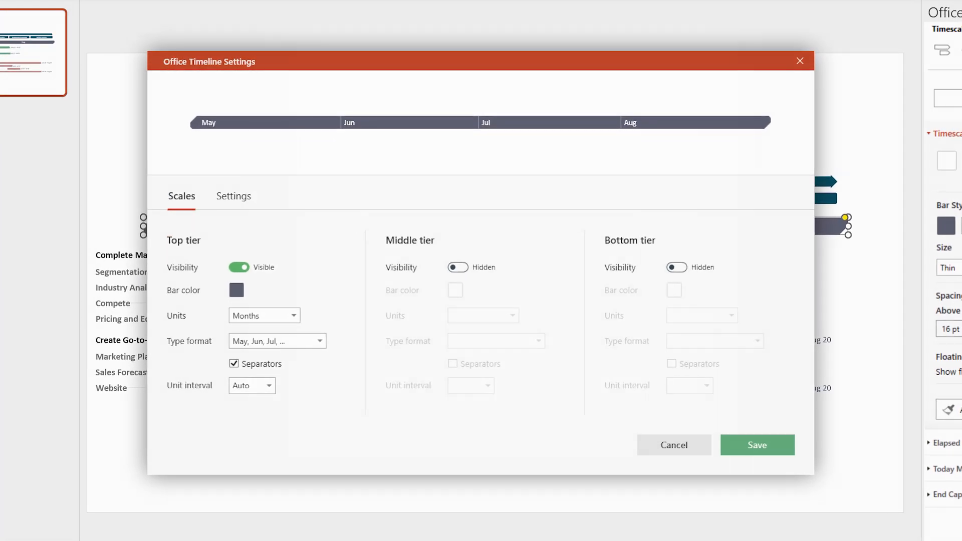
pyautogui.moveTo(828, 178)
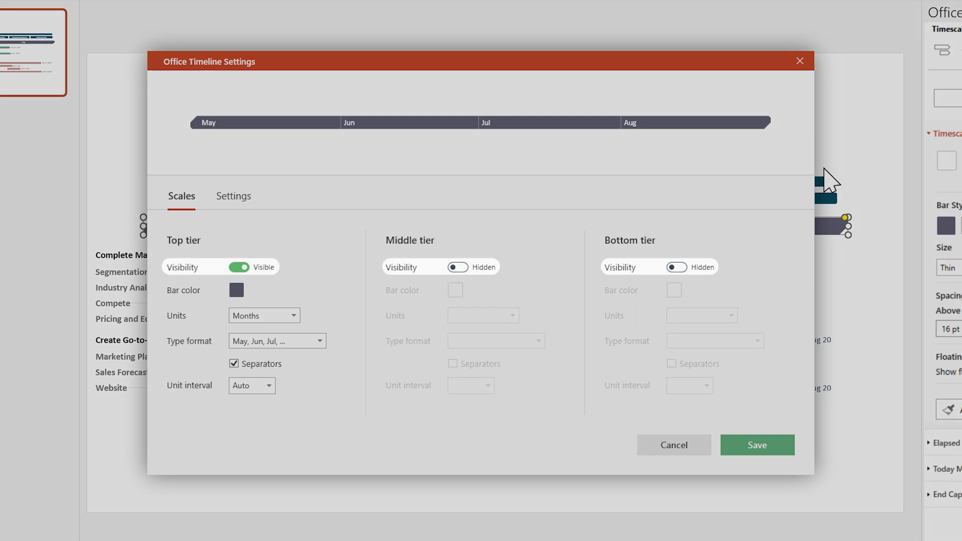
pyautogui.click(457, 266)
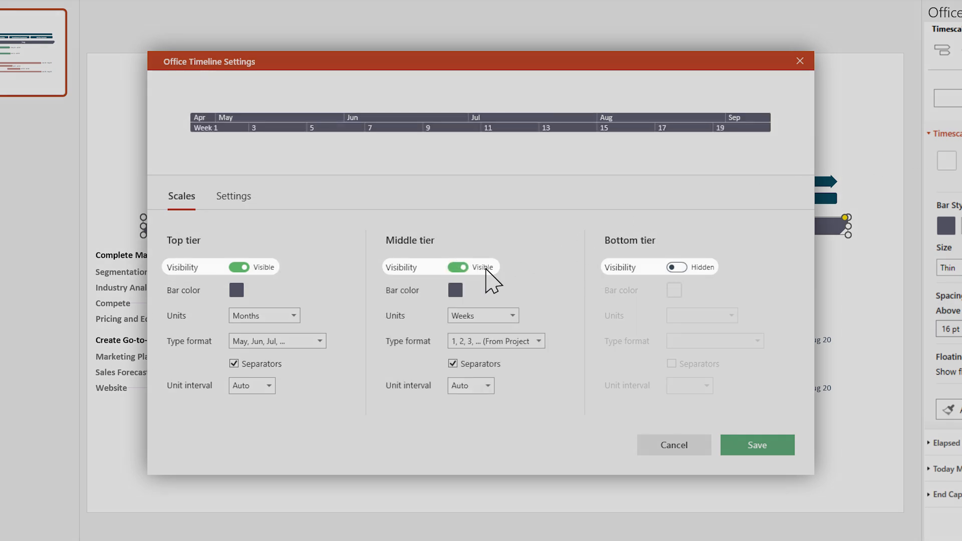
pyautogui.click(676, 266)
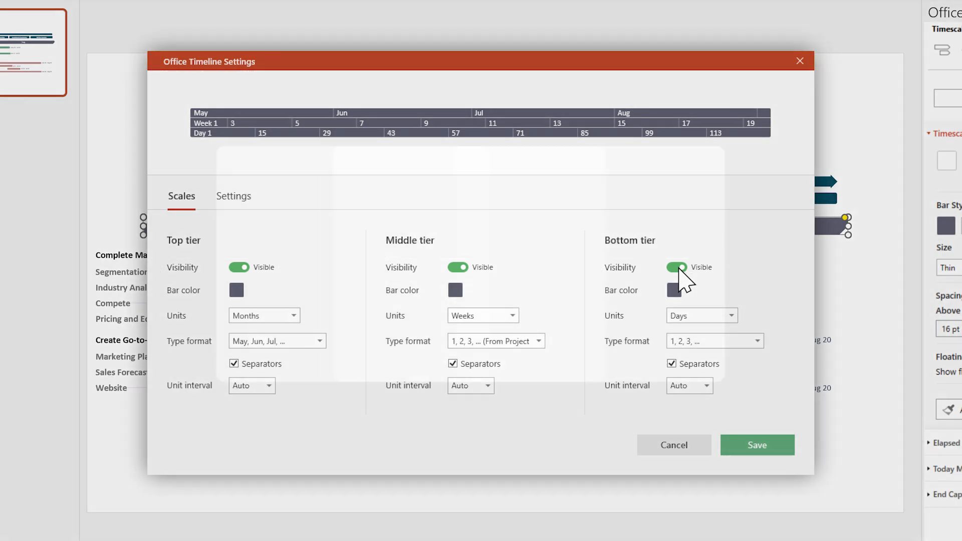
pyautogui.click(455, 290)
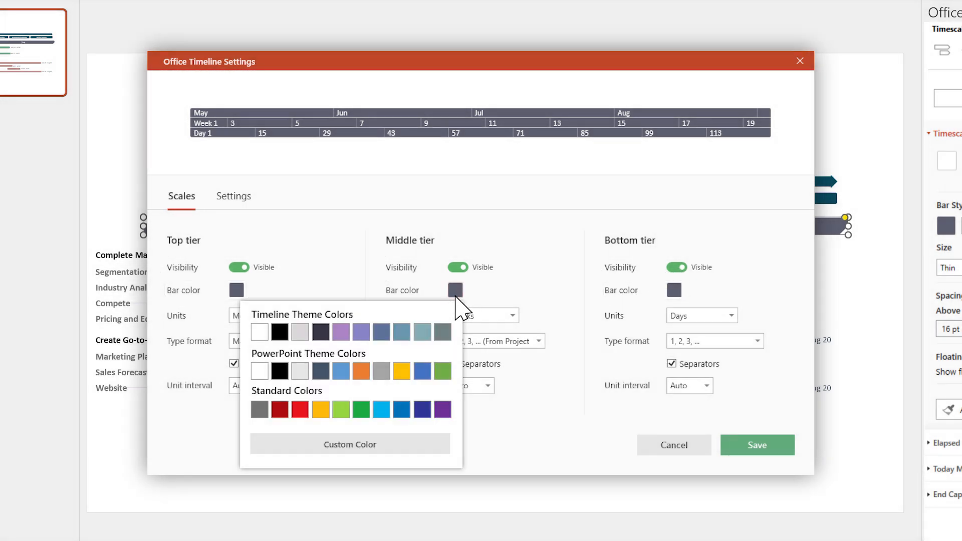
pyautogui.click(455, 290)
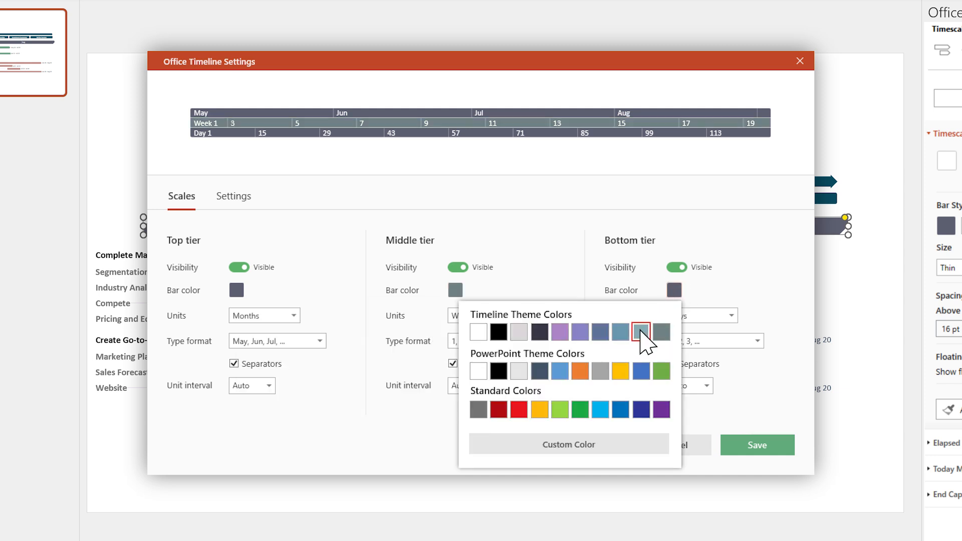
pyautogui.click(640, 331)
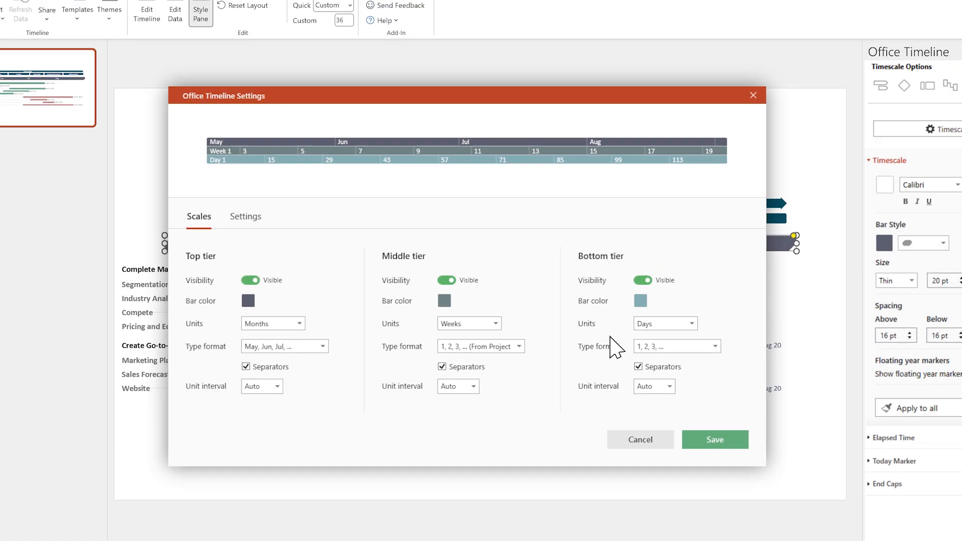
pyautogui.click(713, 439)
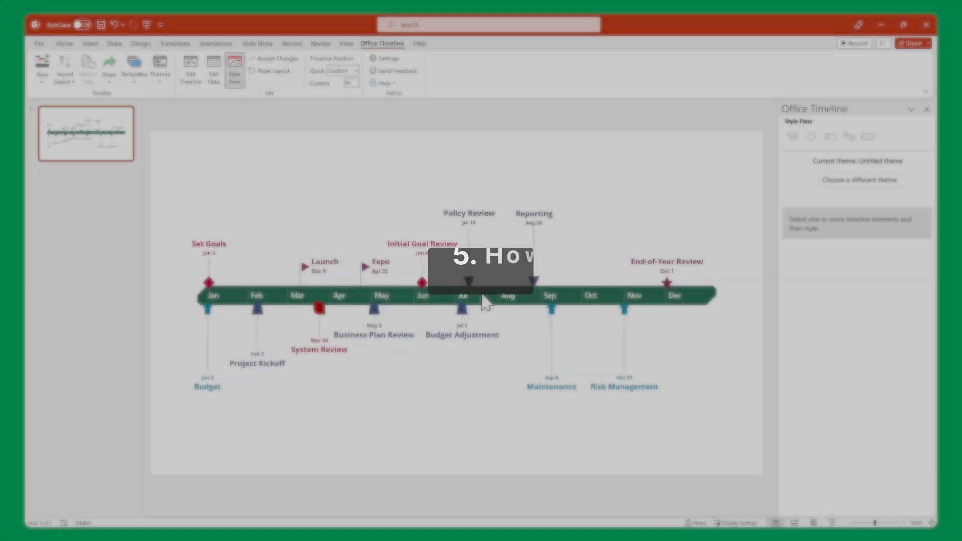
# Step: Change the bar shape of the green Jan–Dec timescale
pyautogui.click(462, 295)
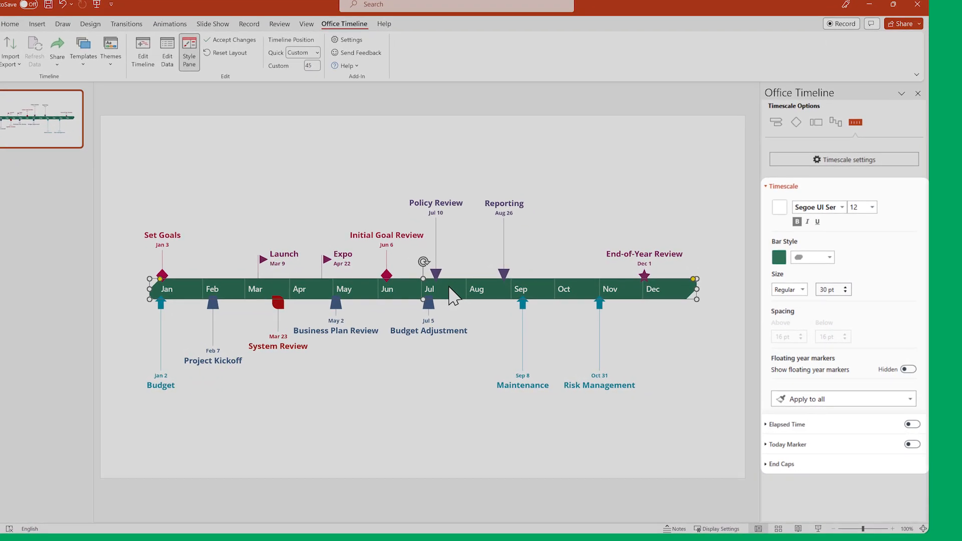
pyautogui.click(831, 257)
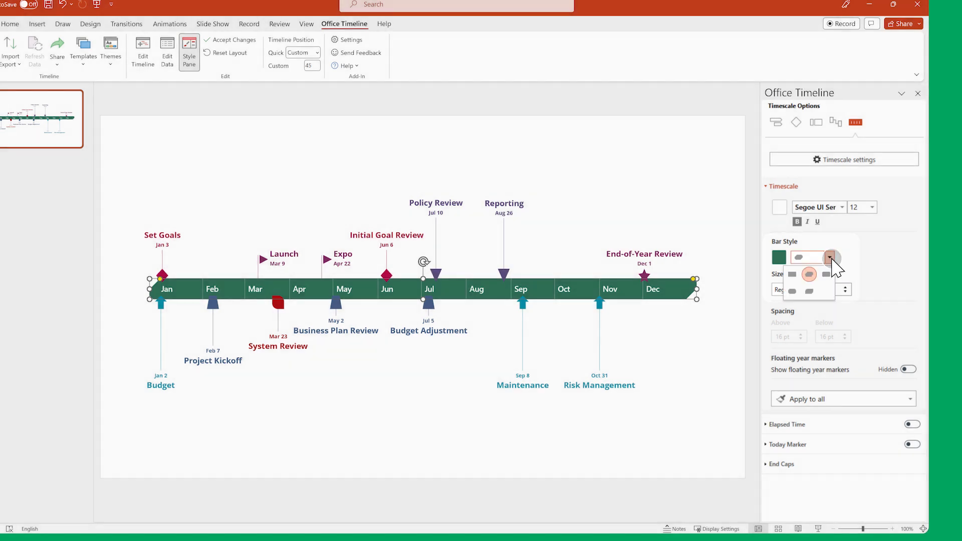
pyautogui.click(806, 289)
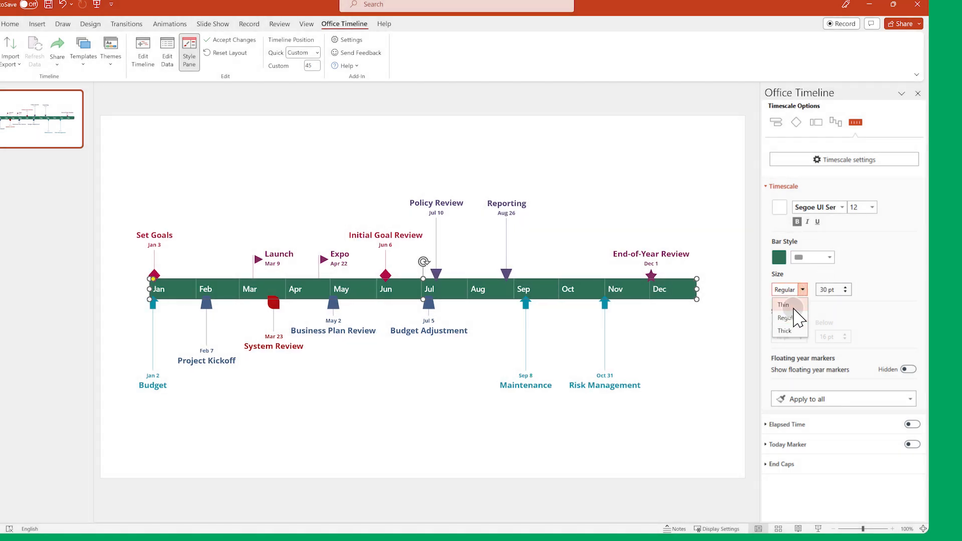
# Step: Make the timescale bar thin at 20 pt and show the red elapsed-time line
pyautogui.click(784, 305)
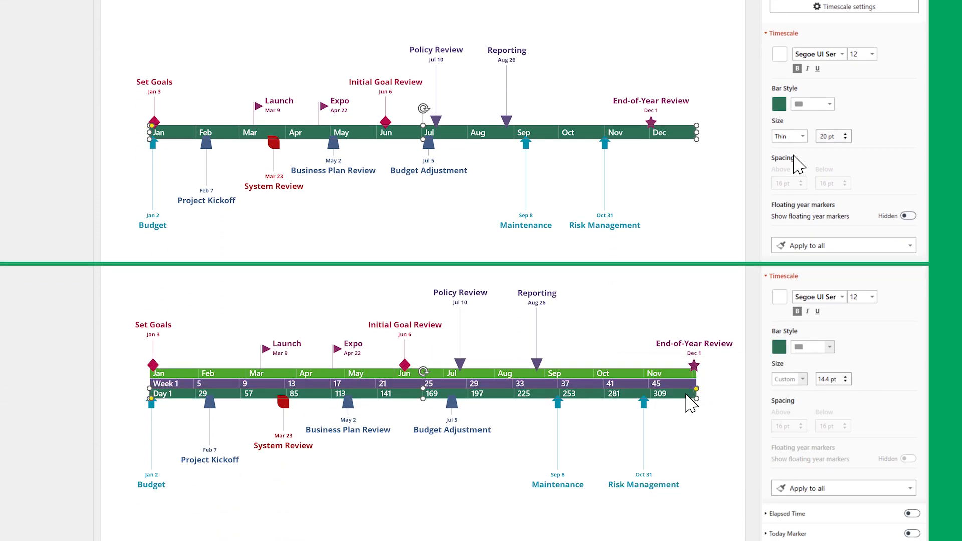
pyautogui.click(778, 347)
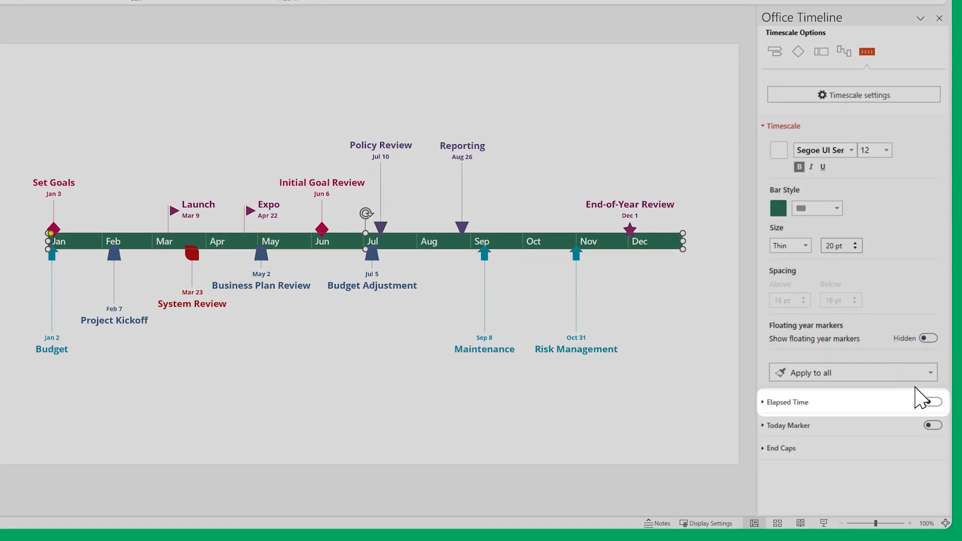
pyautogui.click(932, 402)
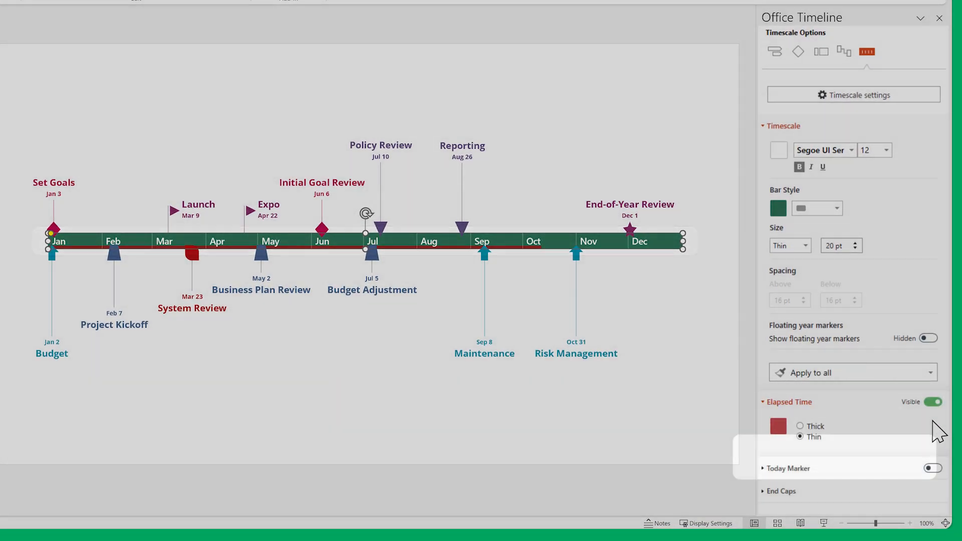
pyautogui.click(932, 468)
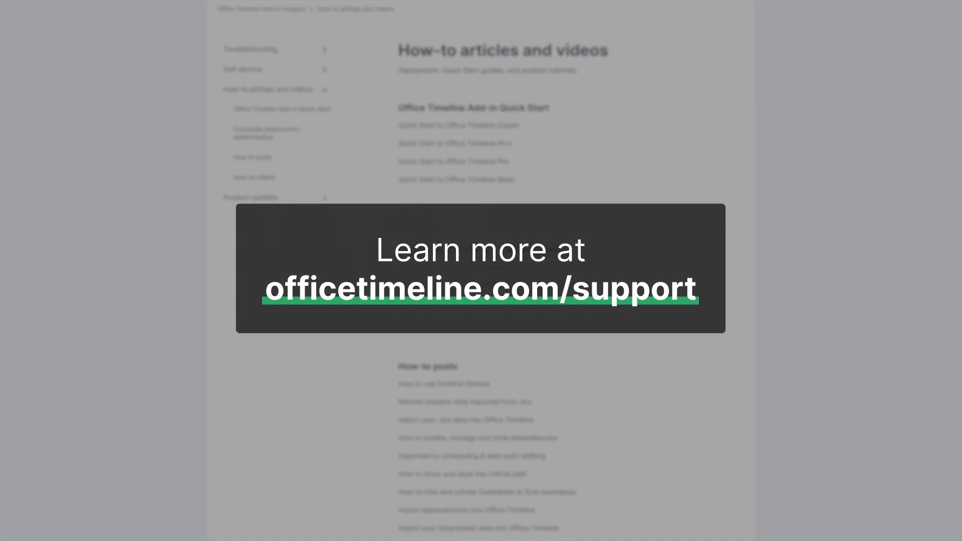
pyautogui.scroll(-3)
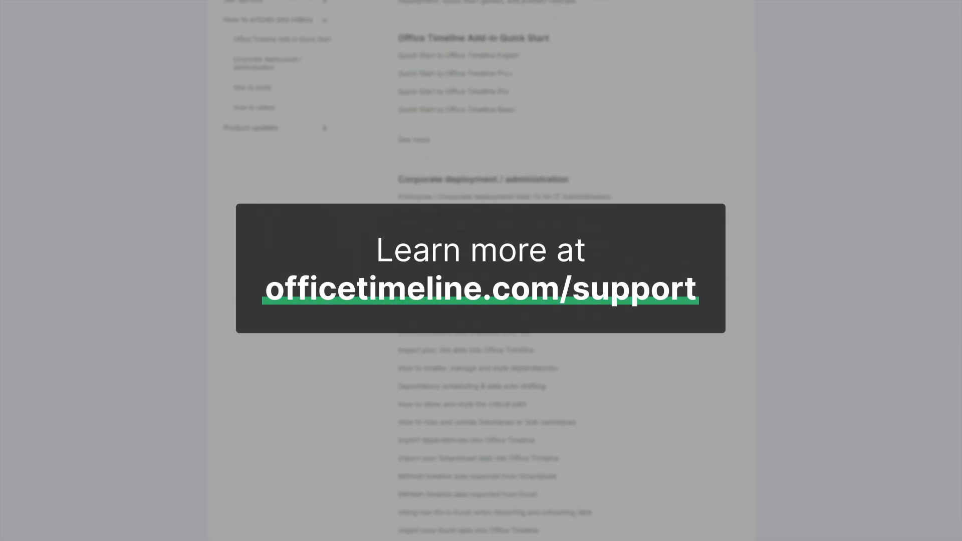
pyautogui.scroll(-3)
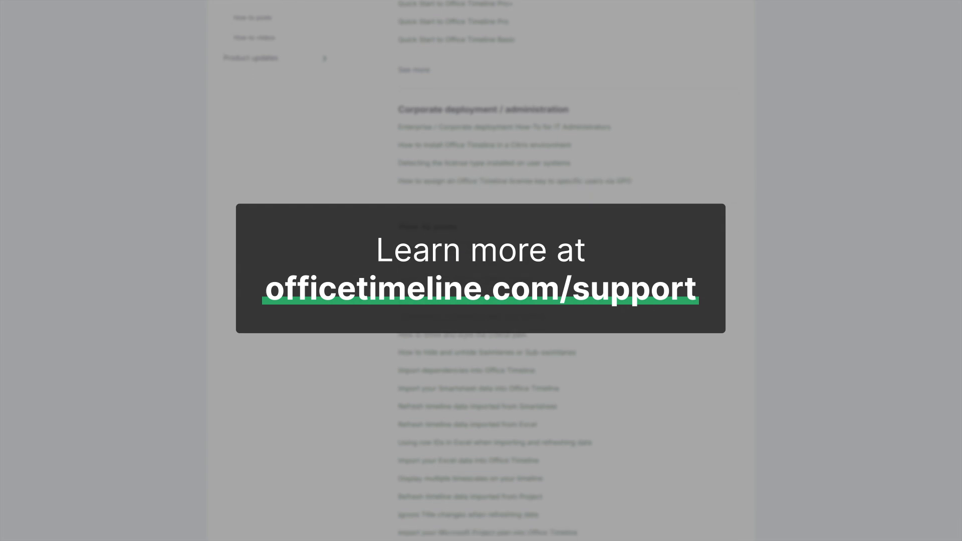